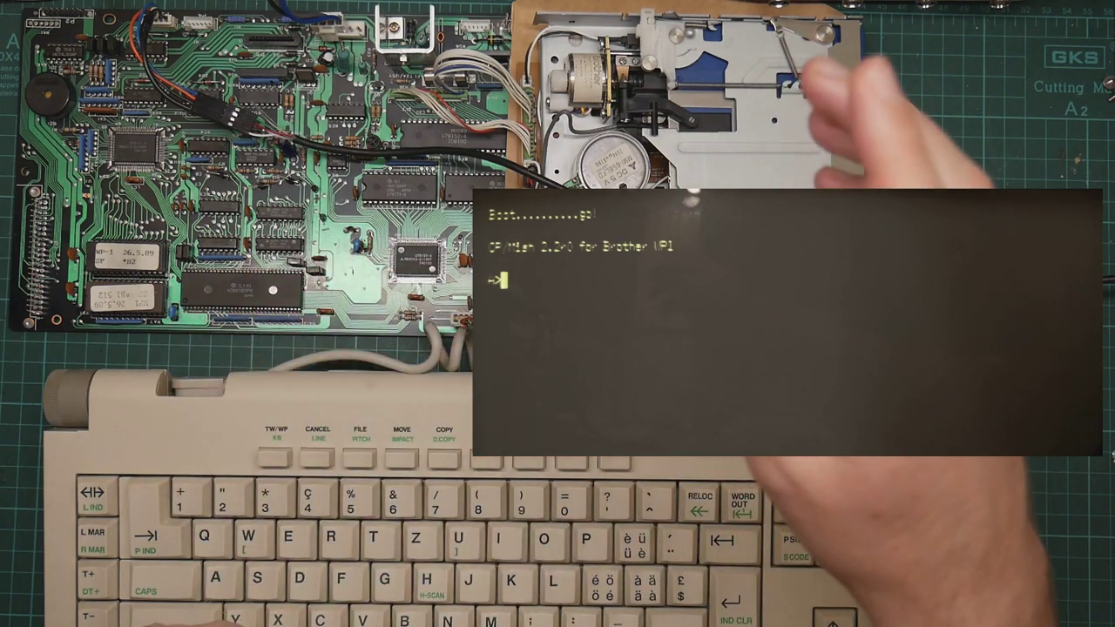
pyautogui.moveTo(784, 113)
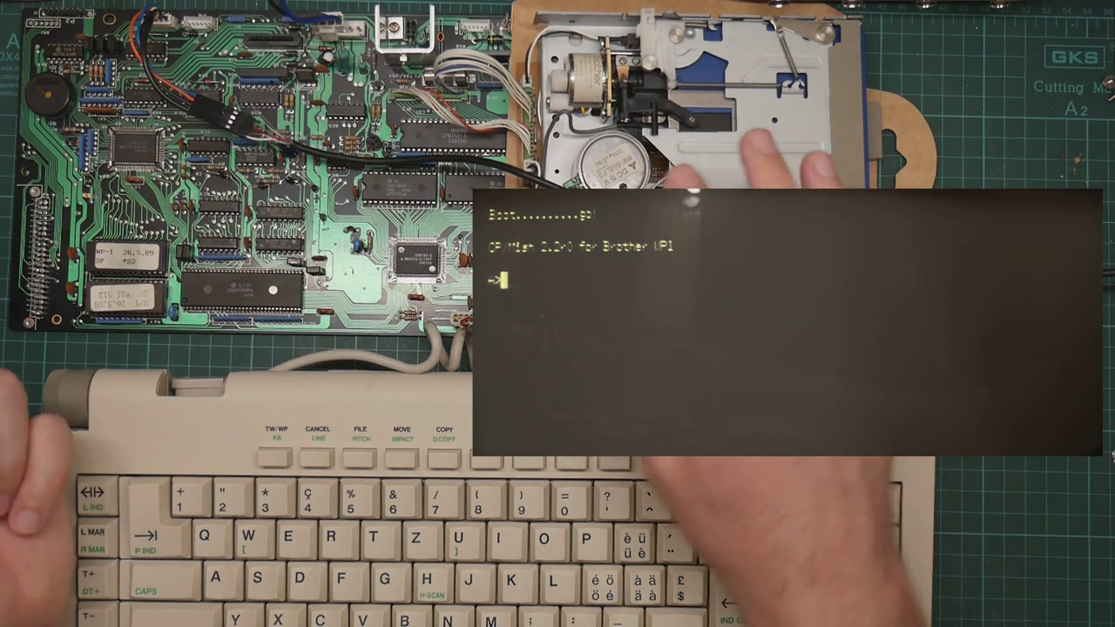
pyautogui.write('dir')
pyautogui.write('P.')
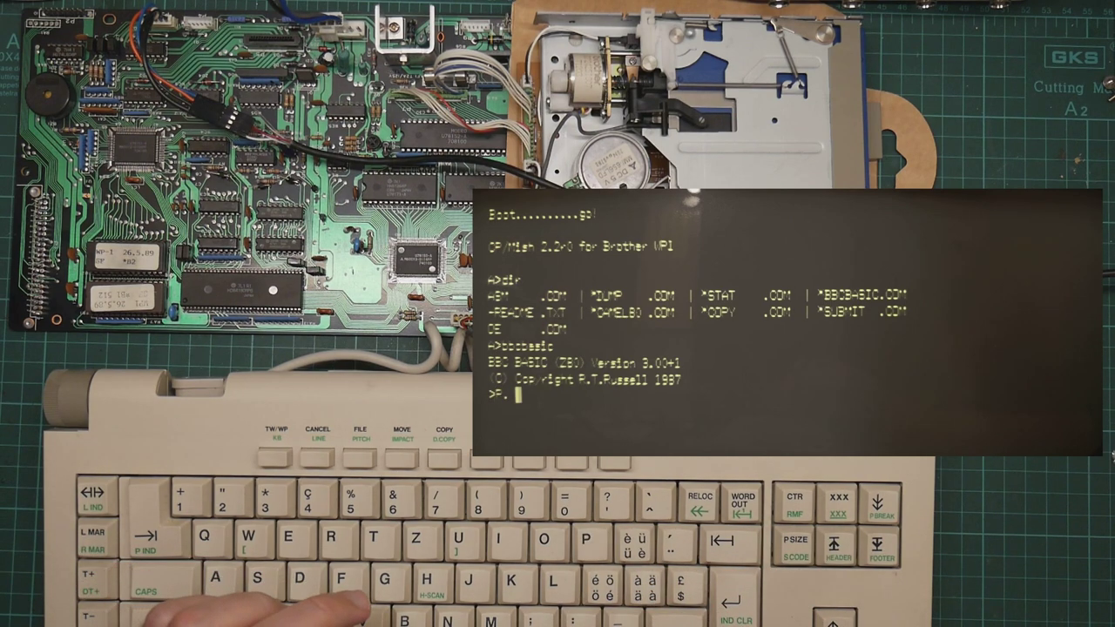
pyautogui.write('di')
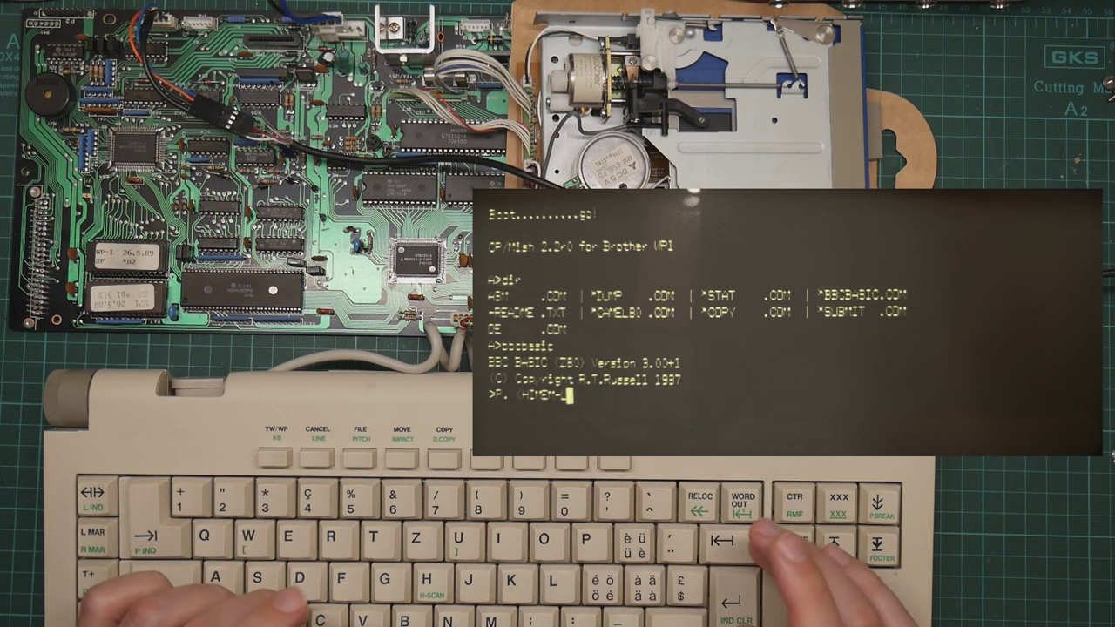
pyautogui.write('TOP)/1024')
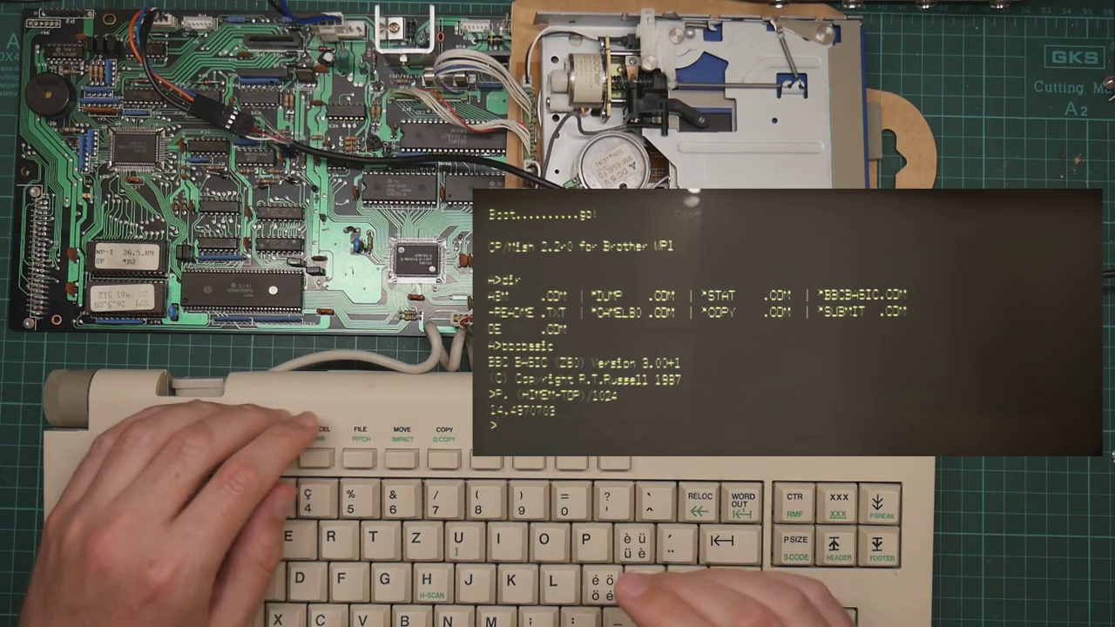
pyautogui.write('AUTO')
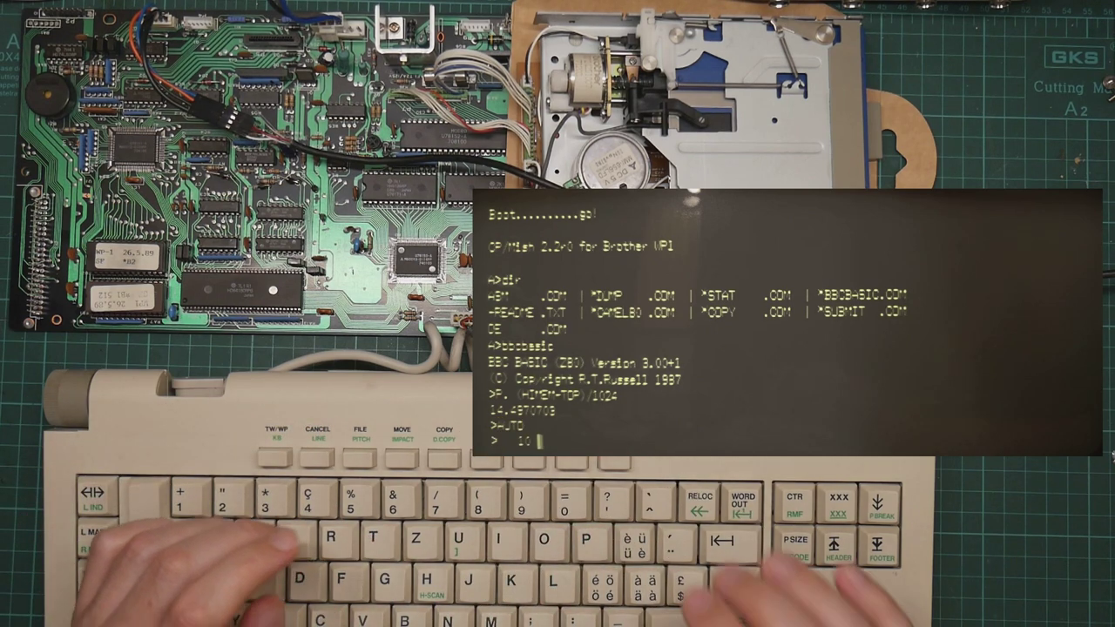
pyautogui.write('PR')
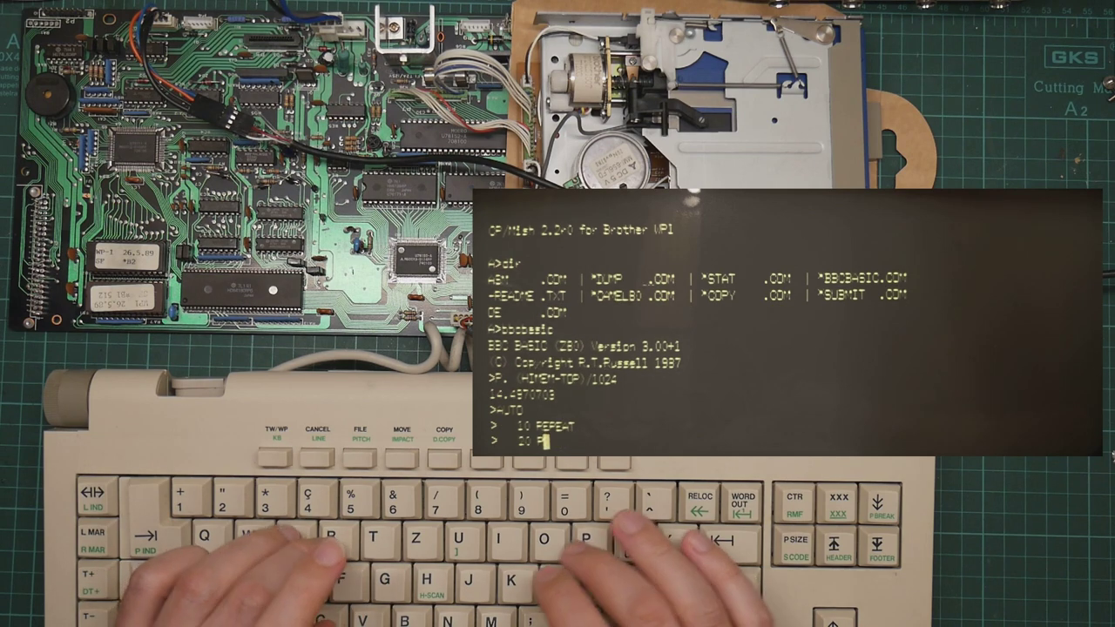
pyautogui.write('PRINT')
pyautogui.write(':')
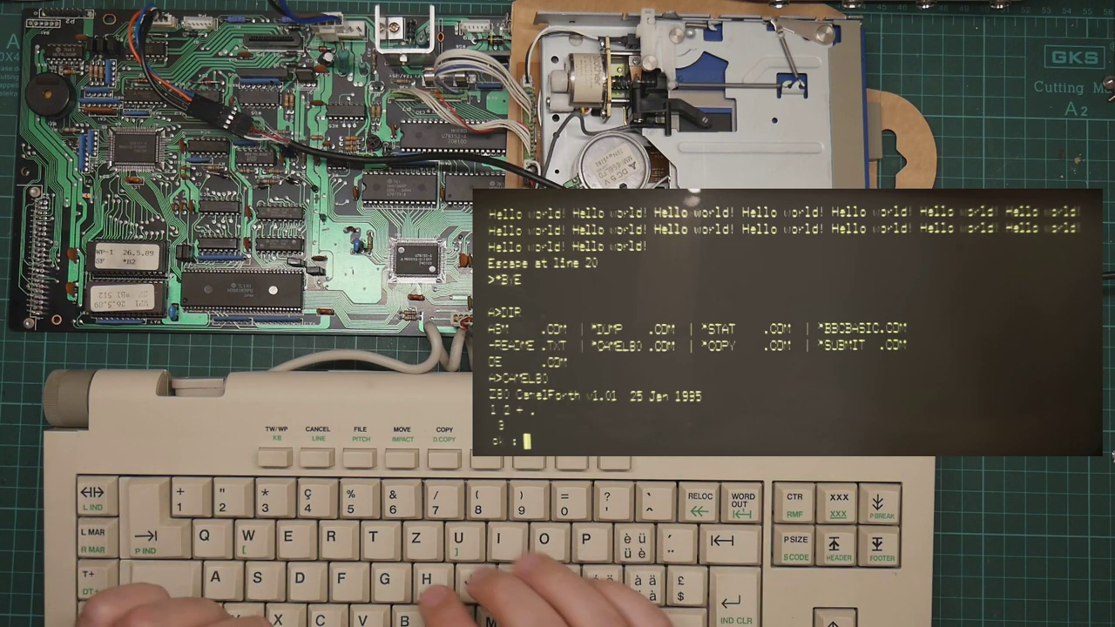
pyautogui.write('HELLO ." HELLO, WORLD!" ;')
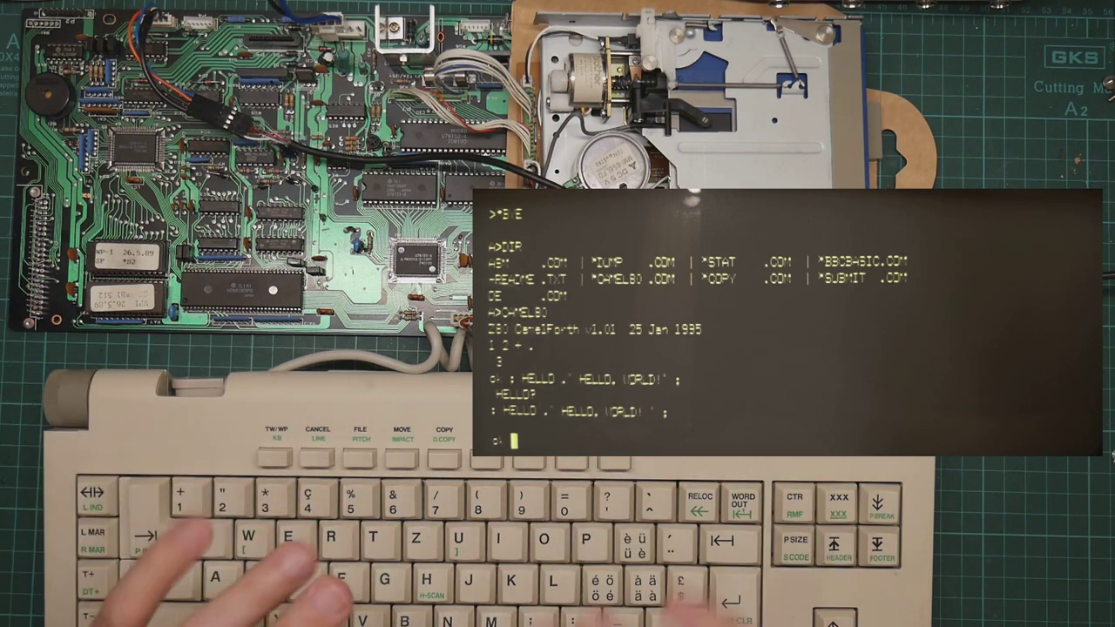
pyautogui.write('HELLO')
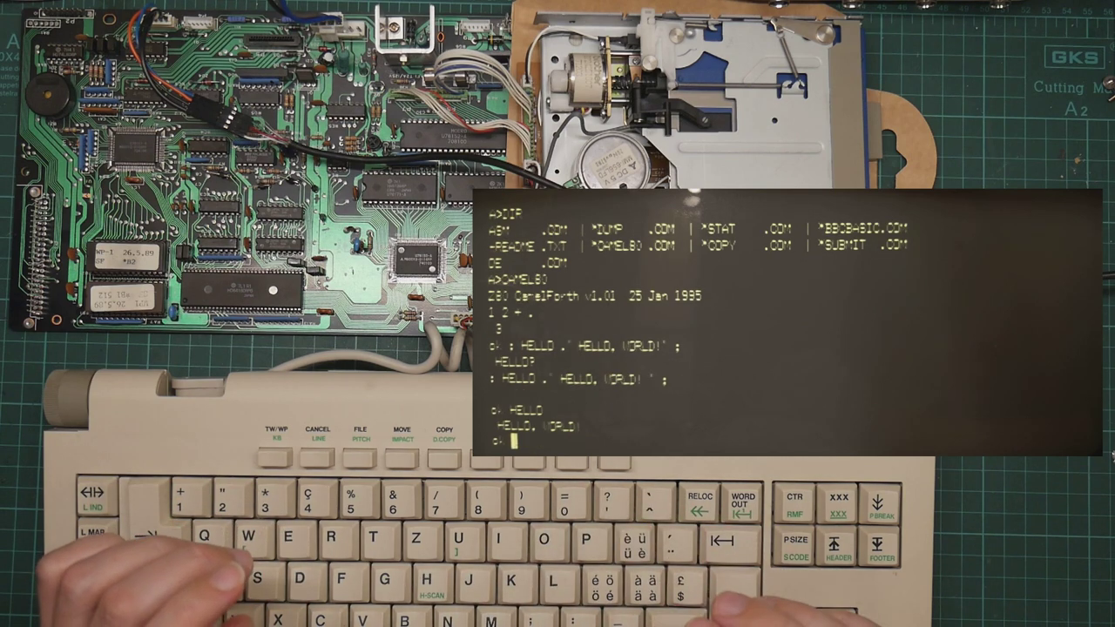
pyautogui.write('HEL')
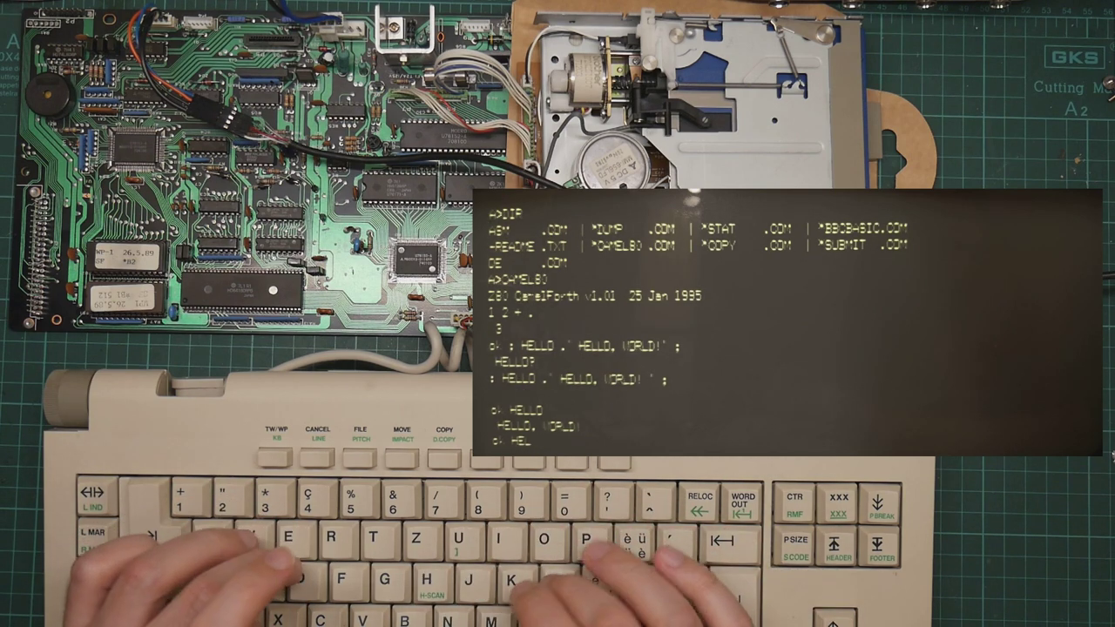